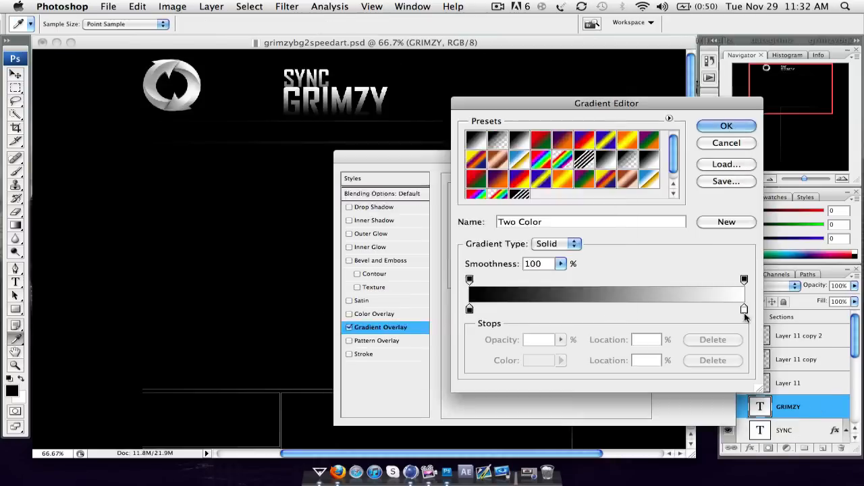
Recolour the GRIMZY title gradient with red-to-black stops in the Gradient Editor.
{"action": "left_click", "coordinate": [726, 126]}
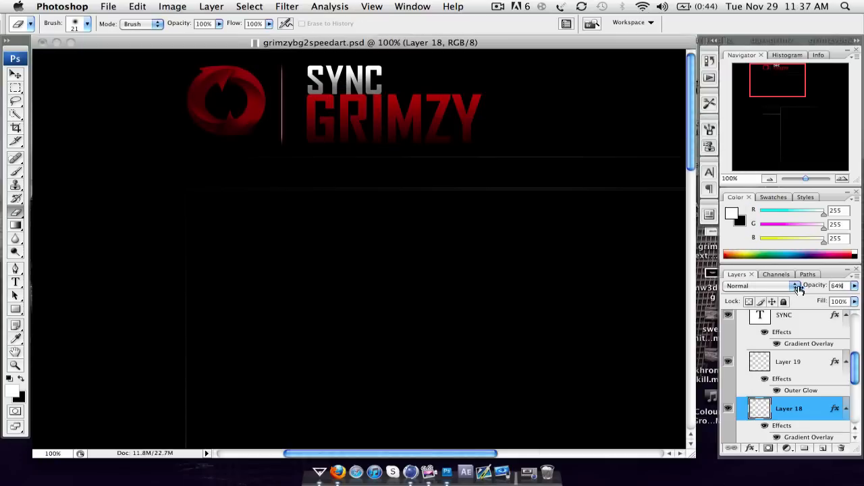
Adjust Layer 18's Gradient Overlay blend mode and opacity and confirm the layer style.
{"action": "double_click", "coordinate": [804, 438]}
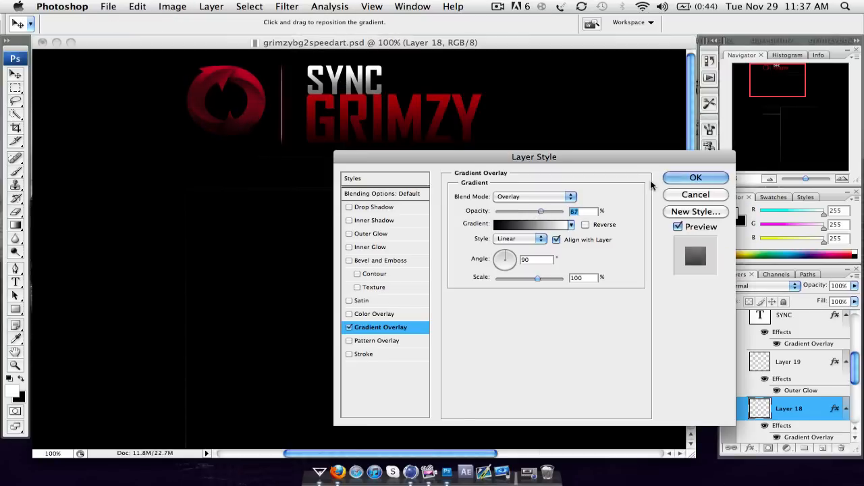
{"action": "left_click", "coordinate": [695, 178]}
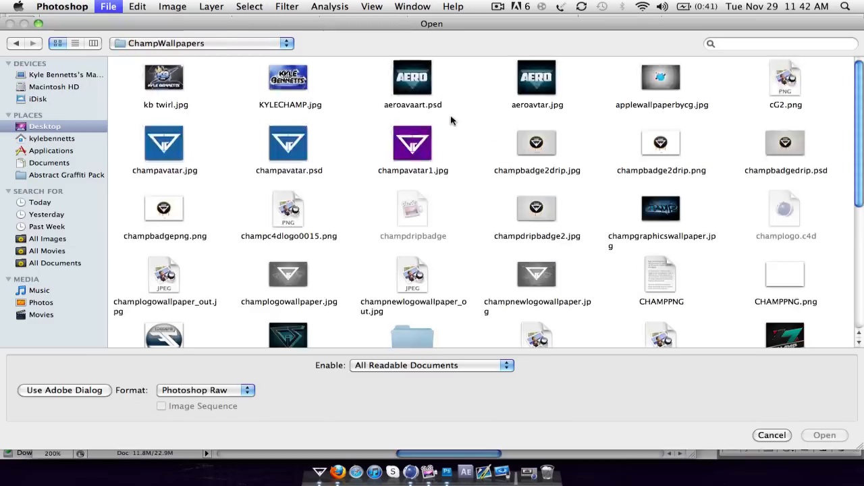
Choose a logo image from the ChampWallpapers folder to open.
{"action": "left_click", "coordinate": [824, 435]}
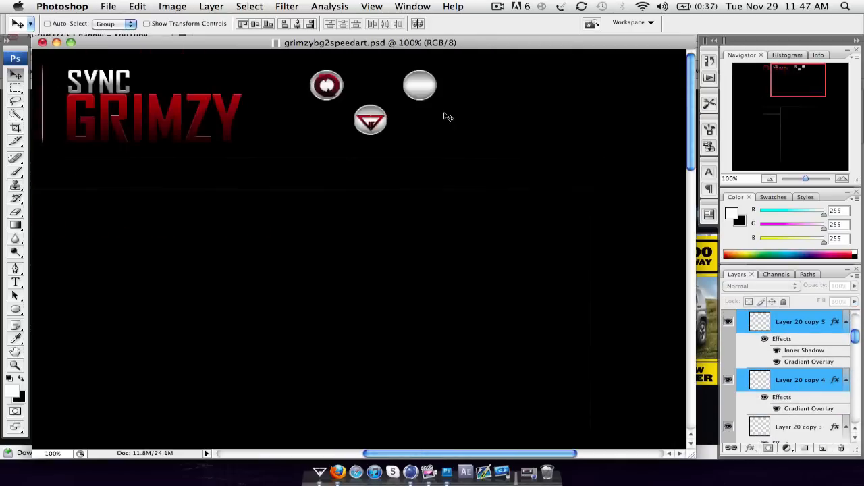
Place the Sync and Champ emblems on duplicated glossy round buttons beside the logo.
{"action": "left_click", "coordinate": [336, 473]}
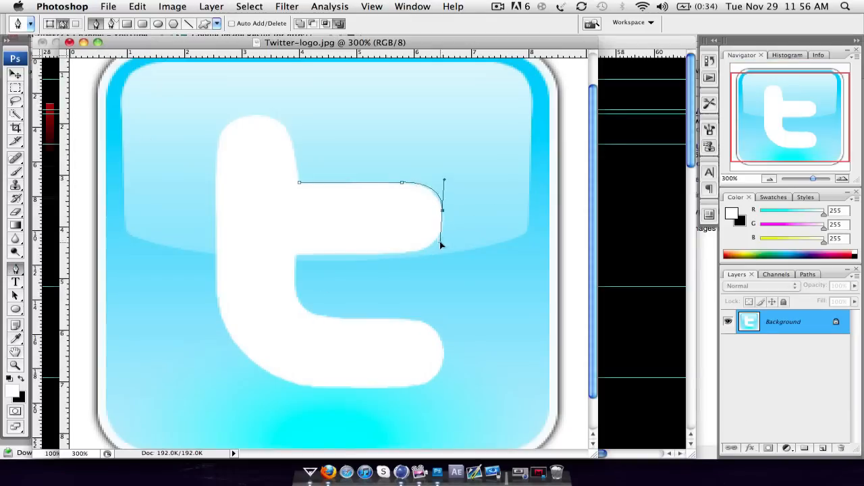
Add Pen tool anchor points along the Twitter t's curve and lower arm.
{"action": "left_click", "coordinate": [323, 316]}
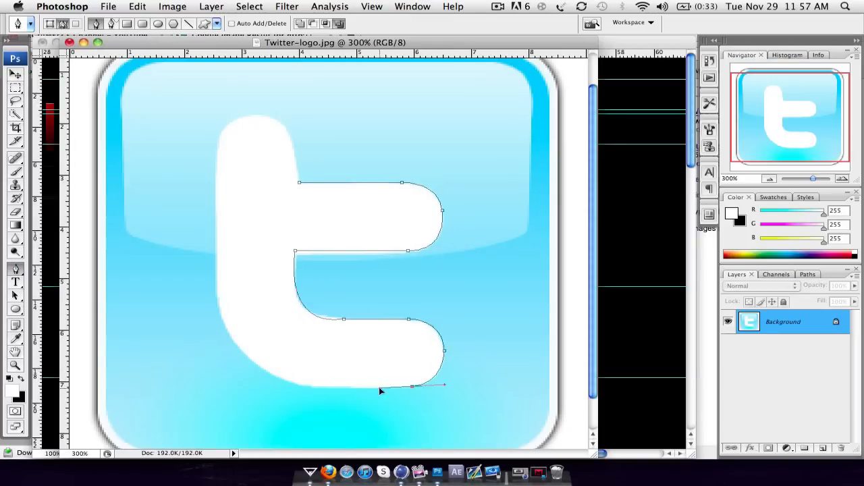
{"action": "left_click", "coordinate": [270, 120]}
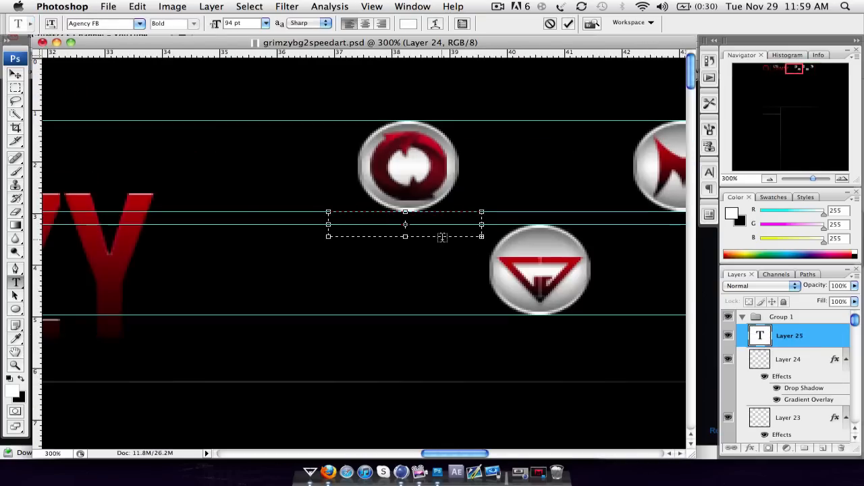
Add a SYNC text label under the button and paste the shared glow layer style onto it.
{"action": "type", "text": "SYNC"}
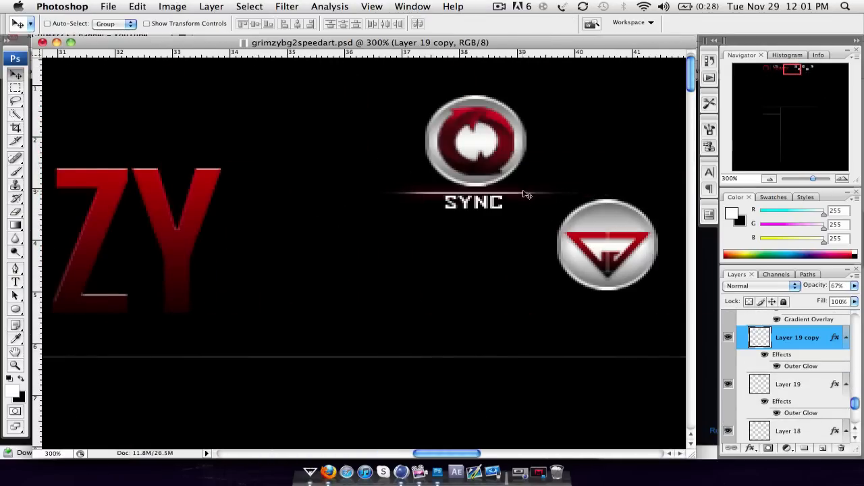
{"action": "right_click", "coordinate": [796, 337]}
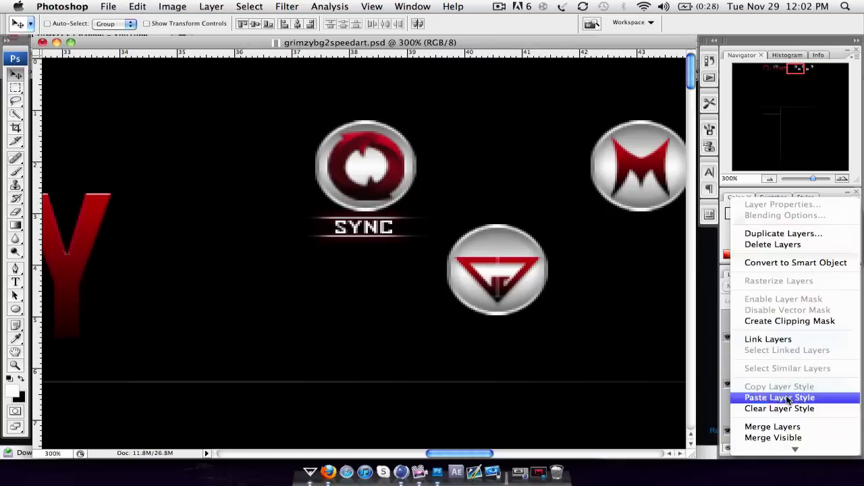
{"action": "left_click", "coordinate": [777, 397]}
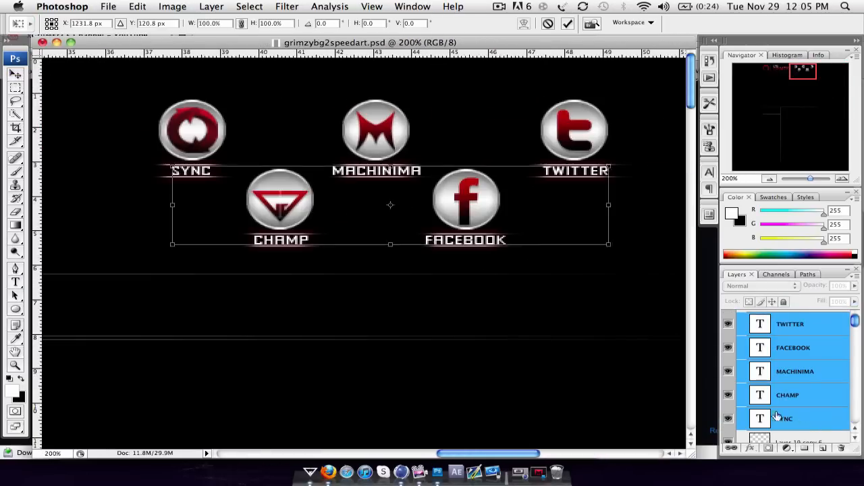
Give the divider a red Outer Glow, shade the labels with Gradient Overlay and confirm the banner-top gradient.
{"action": "left_click", "coordinate": [794, 371]}
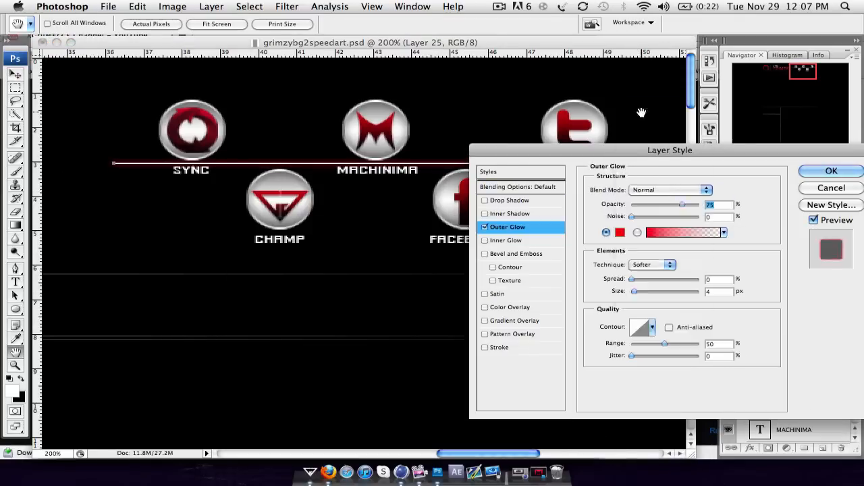
{"action": "left_click", "coordinate": [829, 170]}
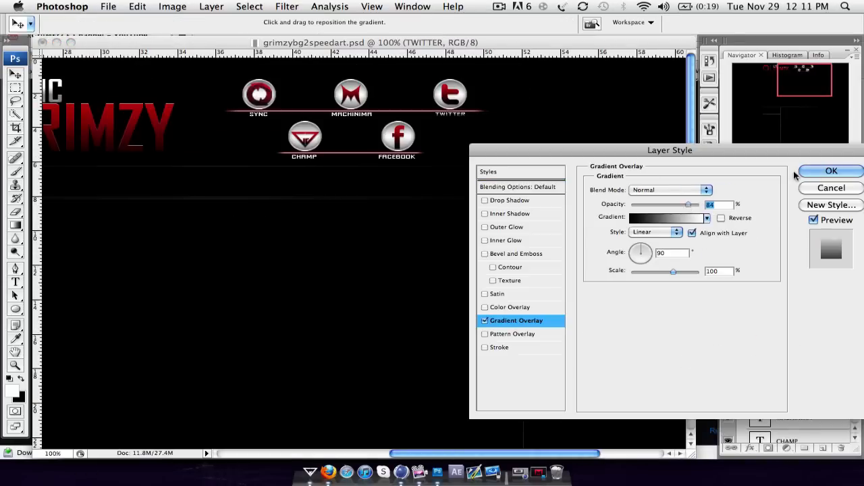
{"action": "left_click", "coordinate": [829, 170]}
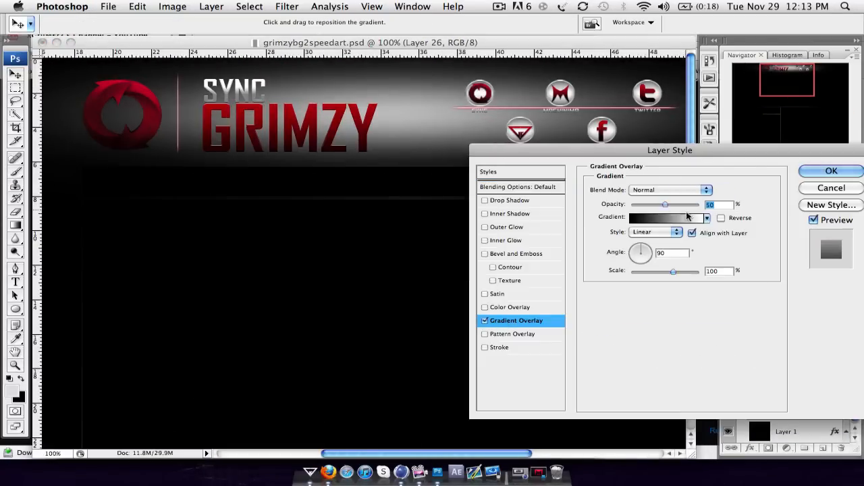
{"action": "left_click", "coordinate": [824, 170]}
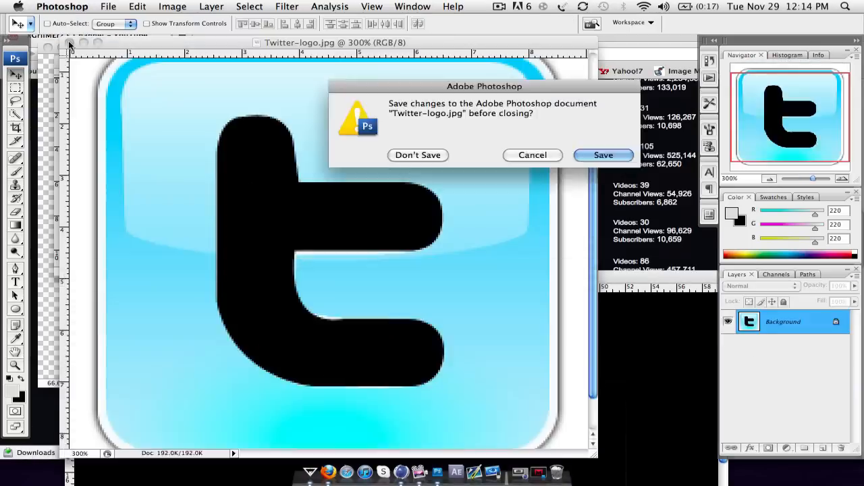
Dismiss the save prompt for Twitter-logo.jpg and enable Outer Glow on the red-tinted Layer 27.
{"action": "left_click", "coordinate": [418, 154]}
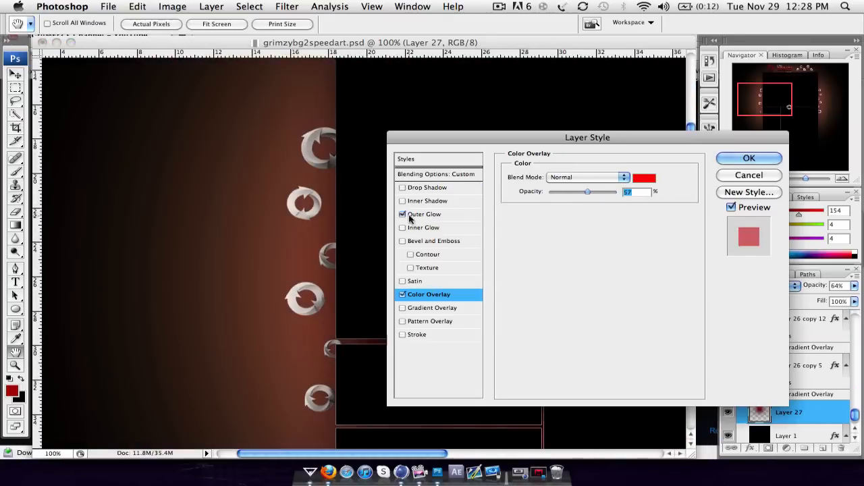
{"action": "left_click", "coordinate": [427, 213]}
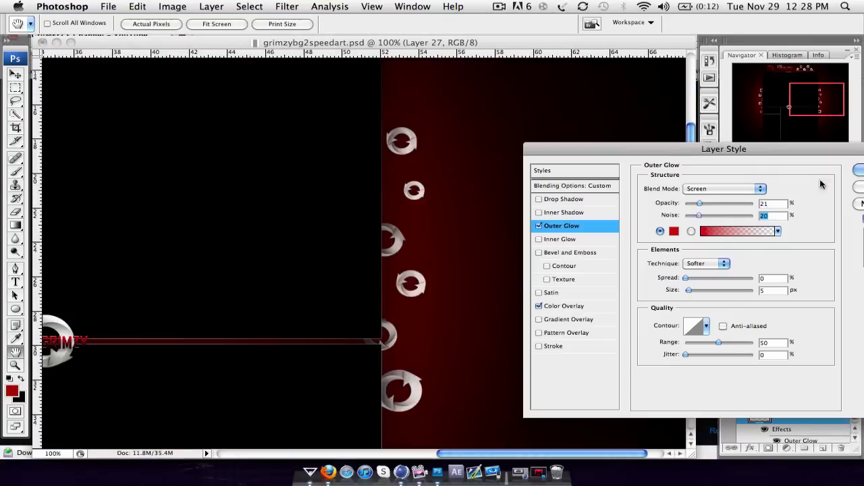